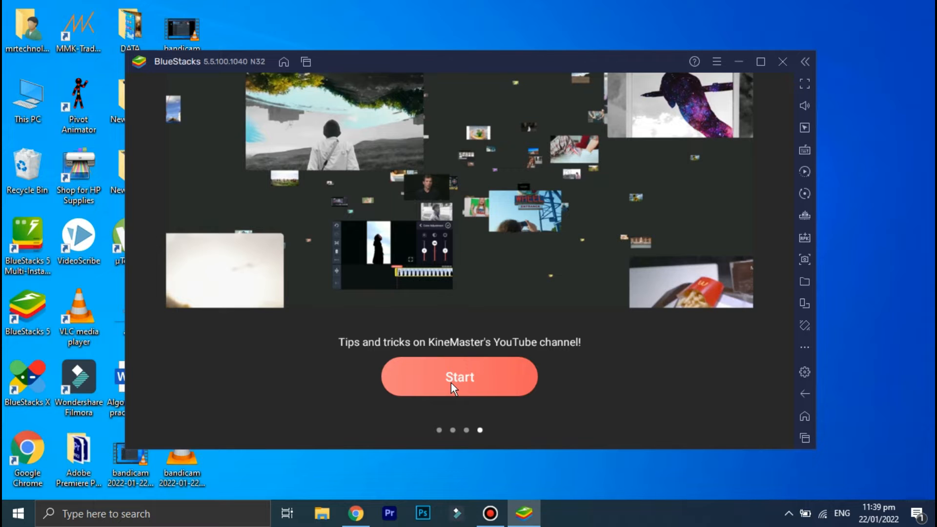
pyautogui.moveTo(724, 333)
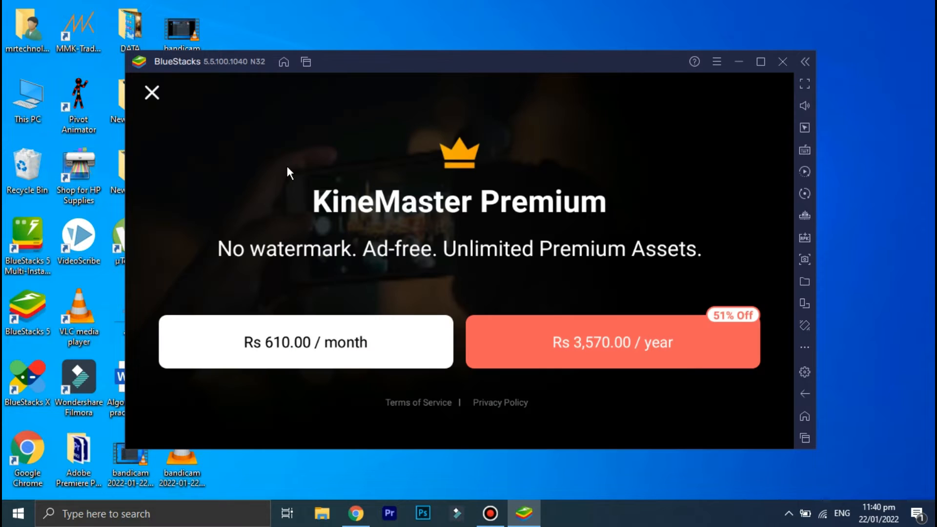
pyautogui.moveTo(149, 102)
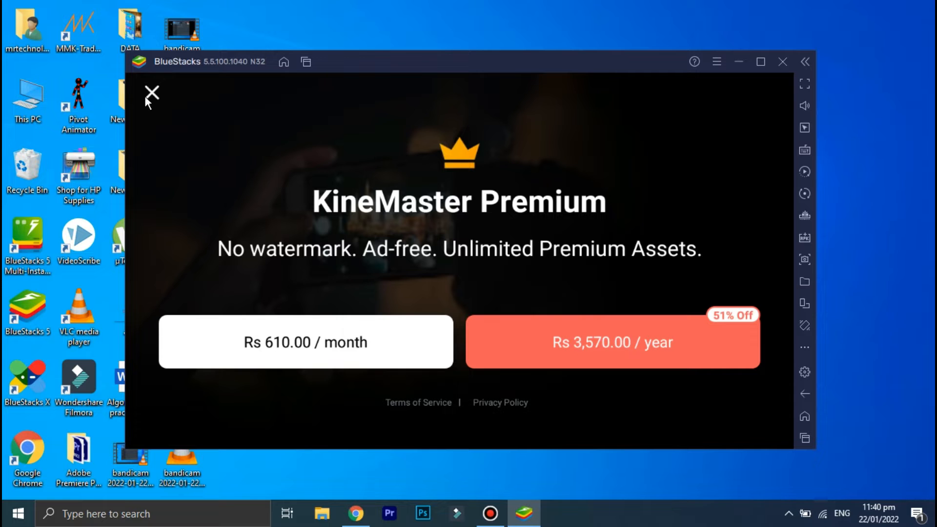
# Dismiss the KineMaster Premium offer, create a new project and pick the 16:9 aspect ratio
pyautogui.click(152, 94)
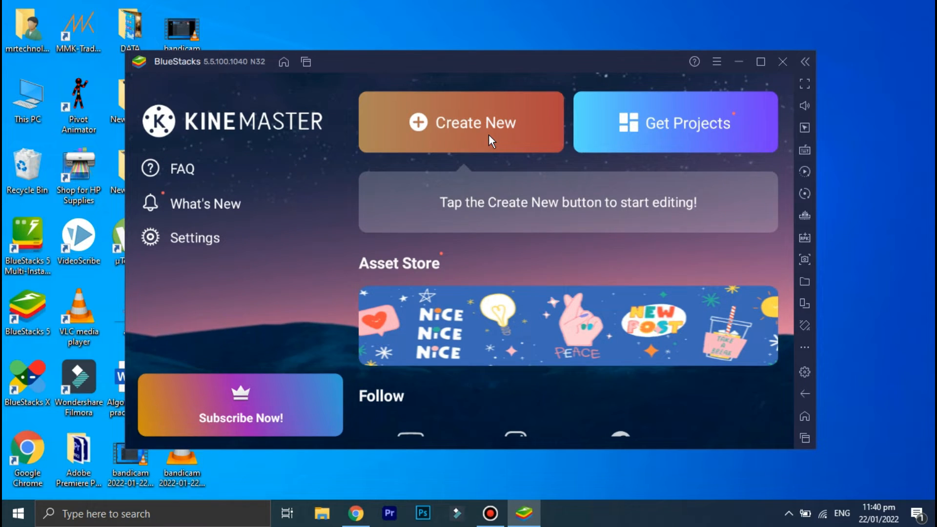
pyautogui.click(460, 122)
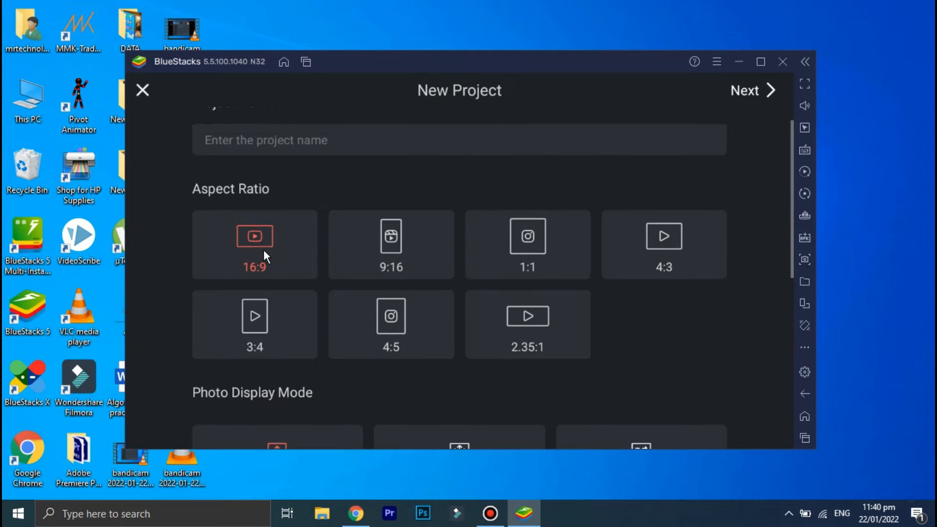
pyautogui.click(355, 514)
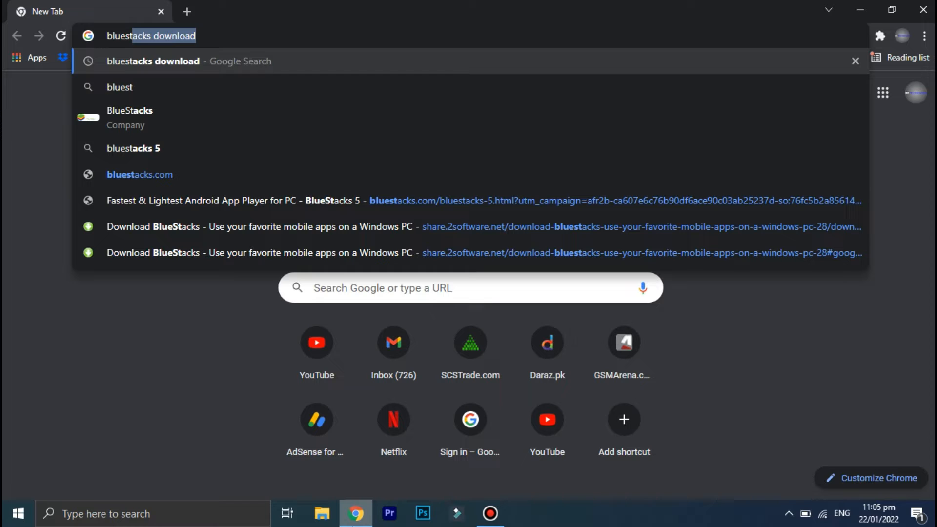
# Search Google for a BlueStacks download, reach bluestacks.com and download the installer
pyautogui.press('backspace')
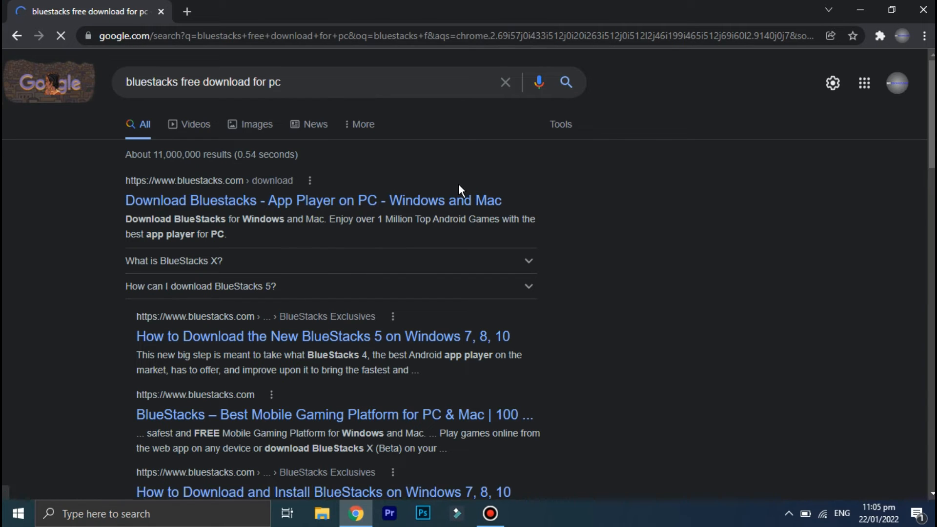
pyautogui.click(313, 200)
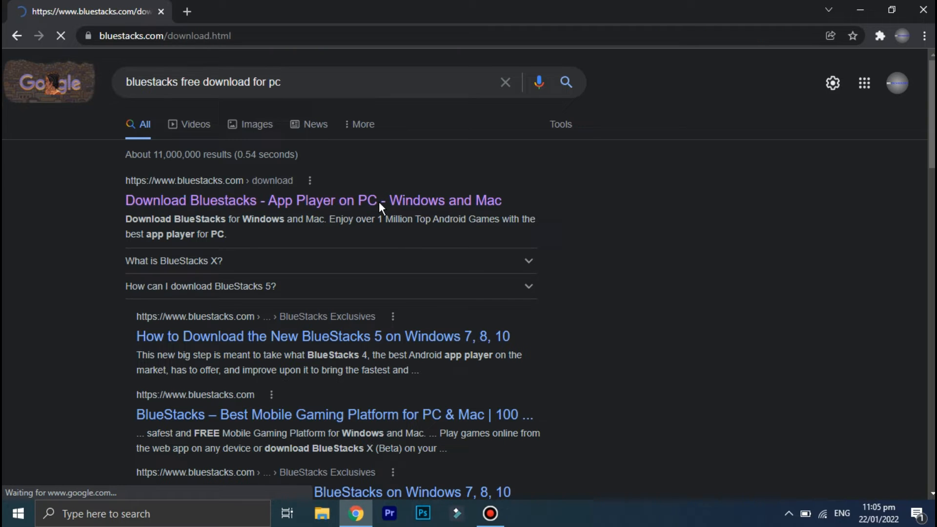
pyautogui.click(314, 200)
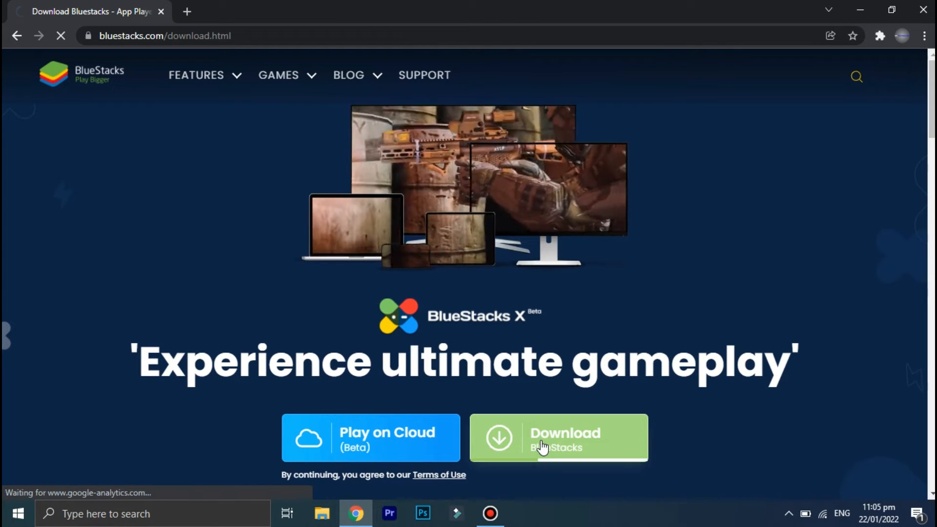
pyautogui.click(558, 437)
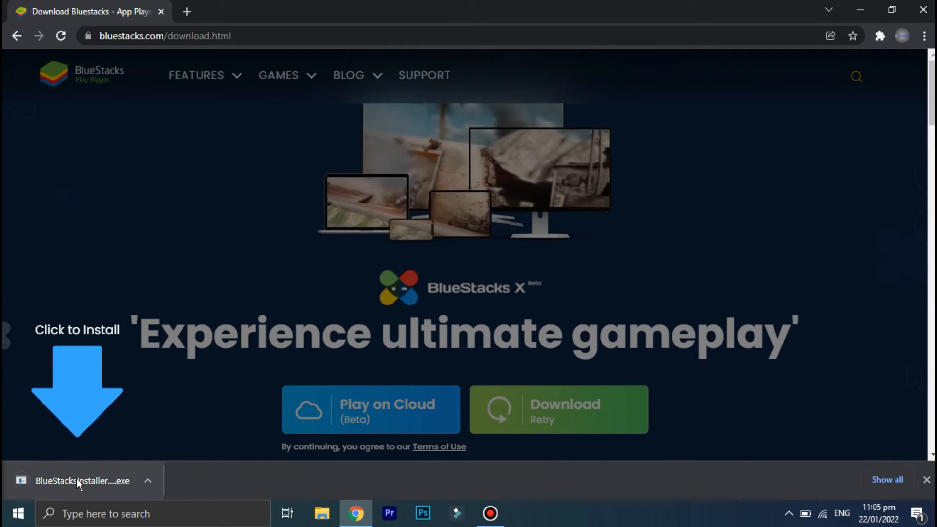
# Launch BlueStacksInstaller.exe from the downloads bar and approve it past the security warning
pyautogui.click(82, 480)
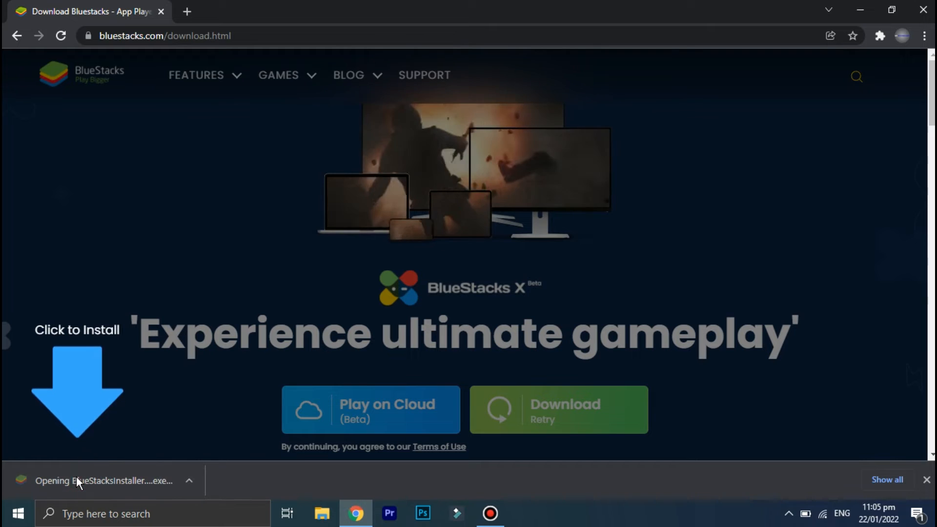
pyautogui.click(104, 481)
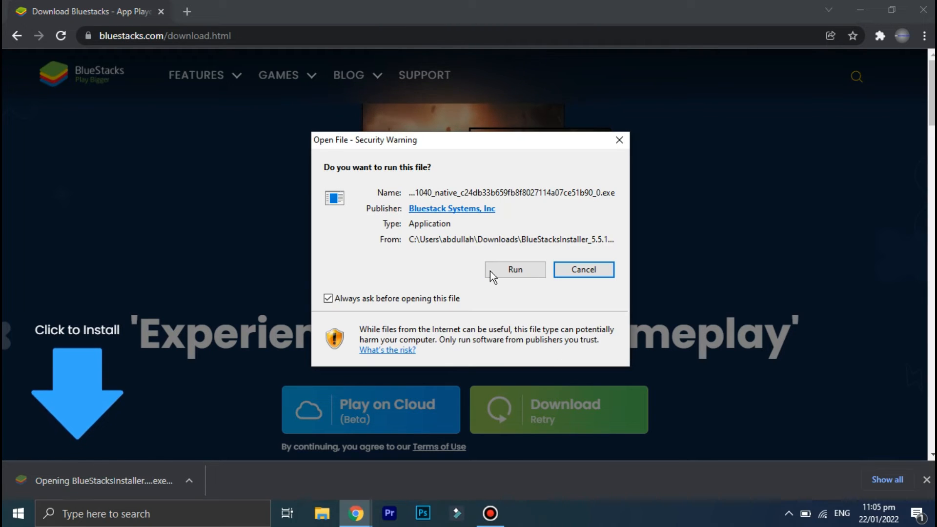
pyautogui.click(514, 270)
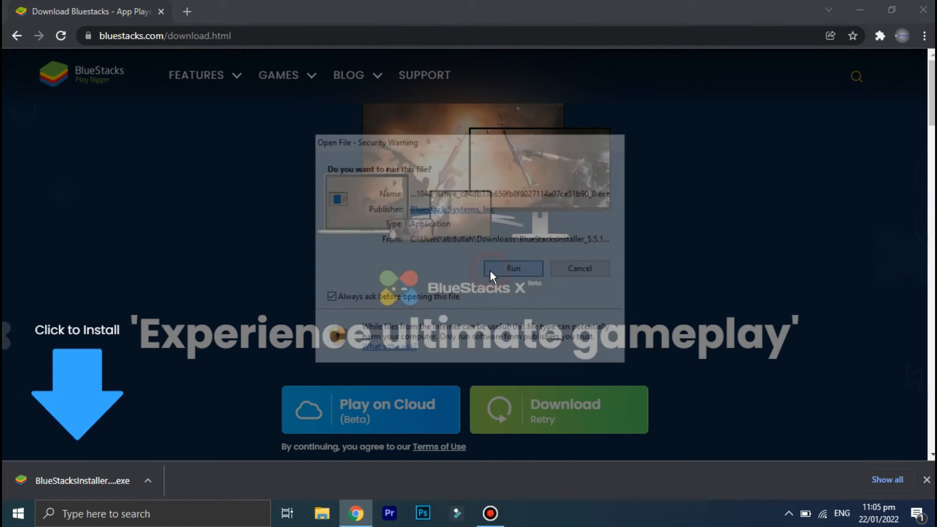
pyautogui.click(512, 269)
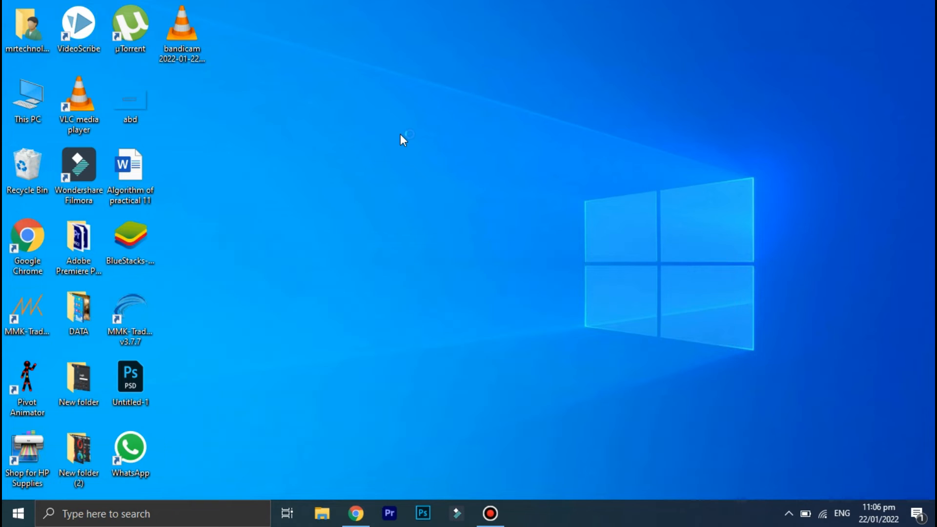
pyautogui.moveTo(416, 353)
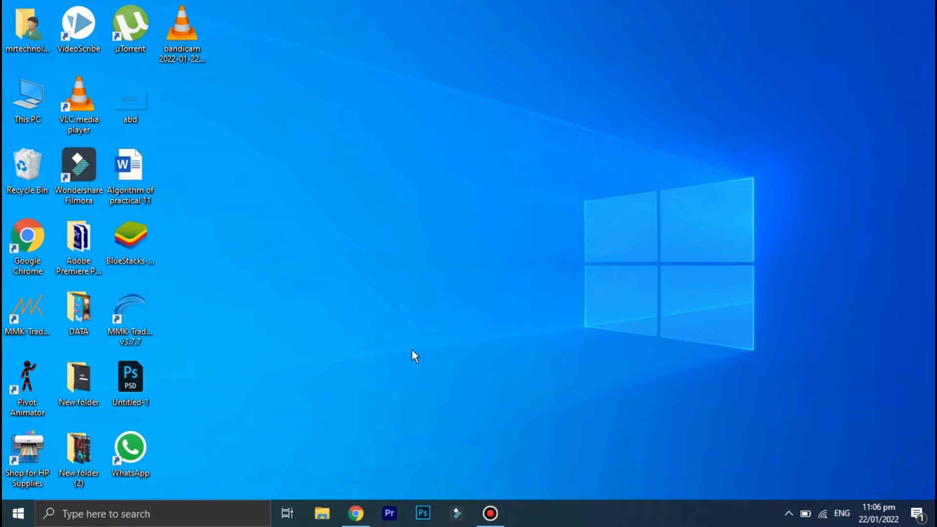
# Start the BlueStacks installer from the desktop and begin installing with default settings
pyautogui.doubleClick(130, 233)
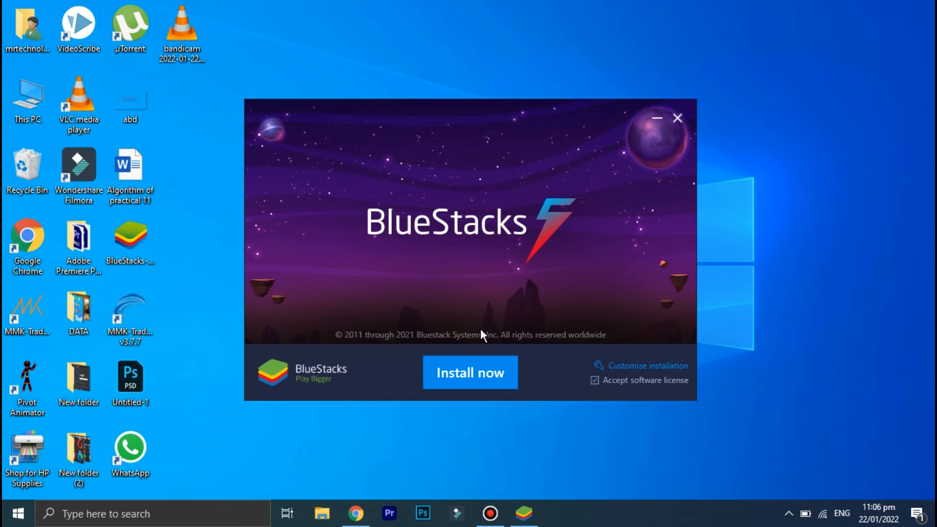
pyautogui.moveTo(470, 372)
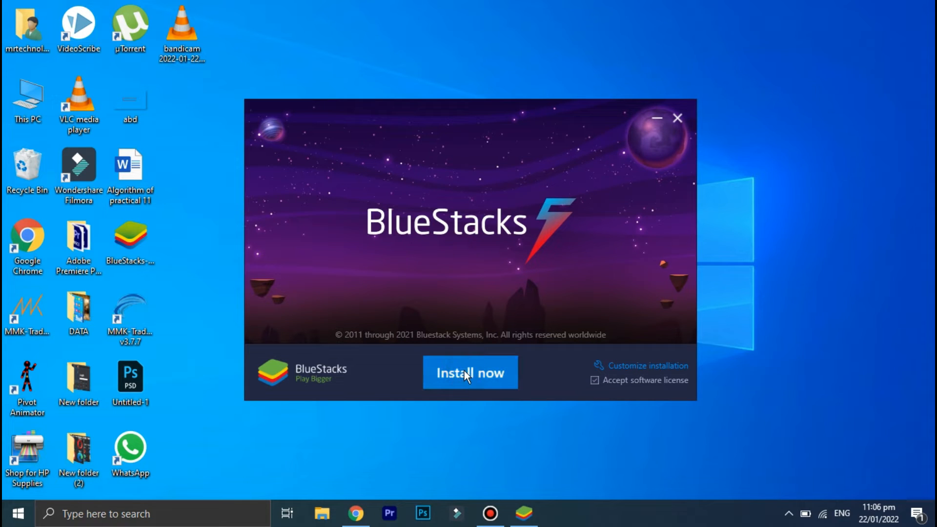
pyautogui.click(470, 372)
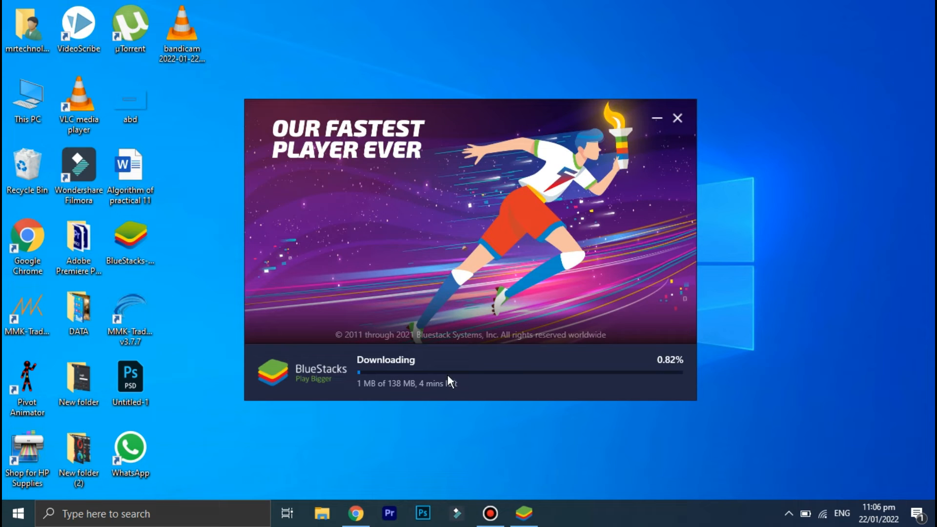
pyautogui.moveTo(377, 380)
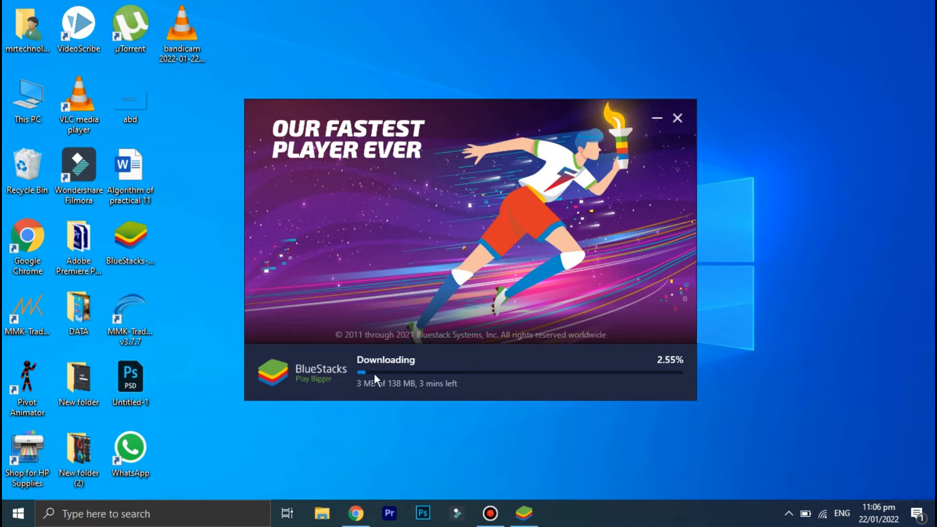
pyautogui.moveTo(328, 366)
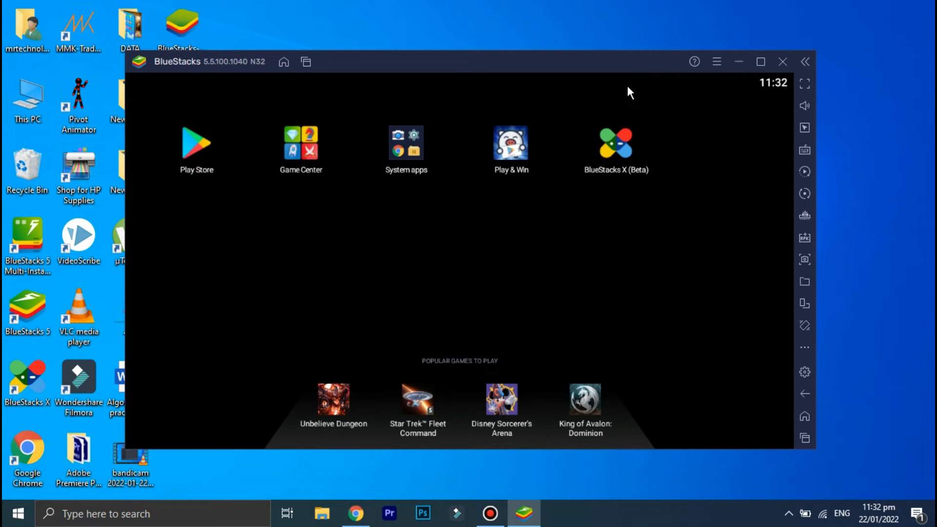
pyautogui.moveTo(359, 157)
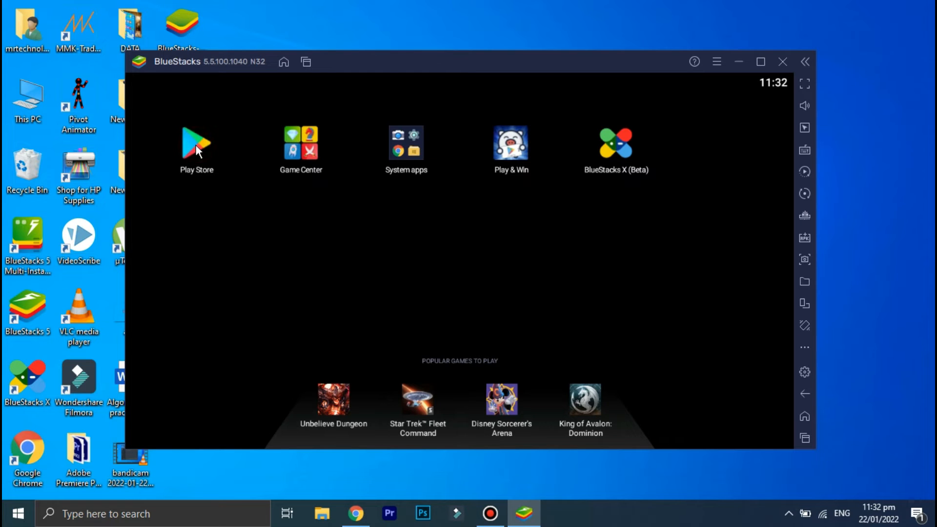
# Launch the Play Store from the BlueStacks home screen
pyautogui.click(196, 144)
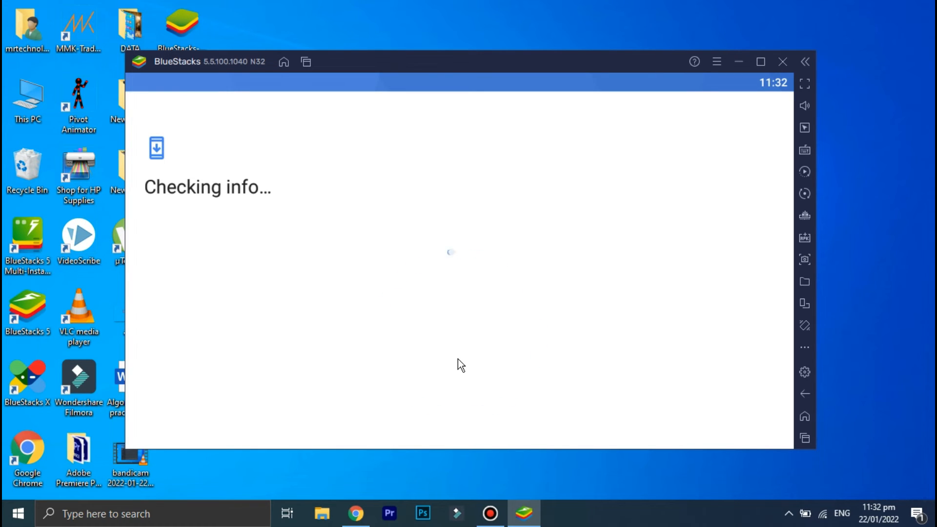
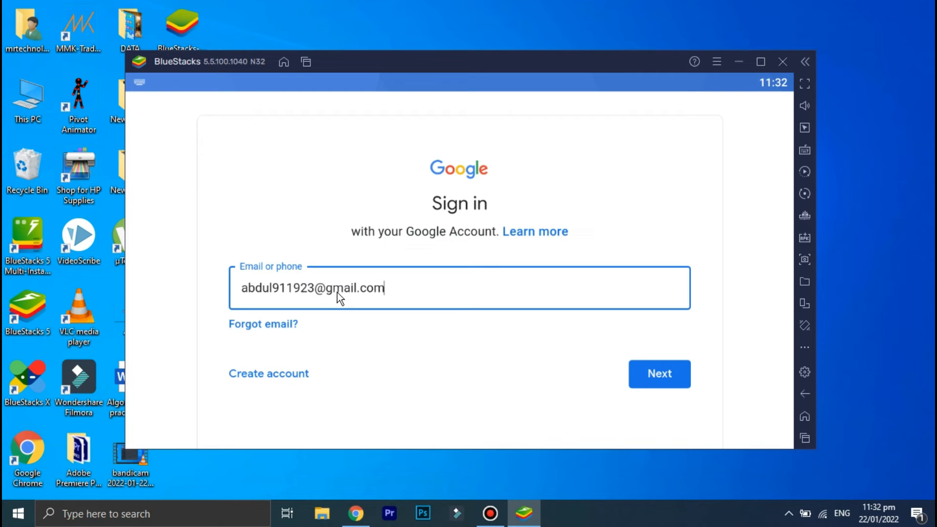
pyautogui.moveTo(660, 374)
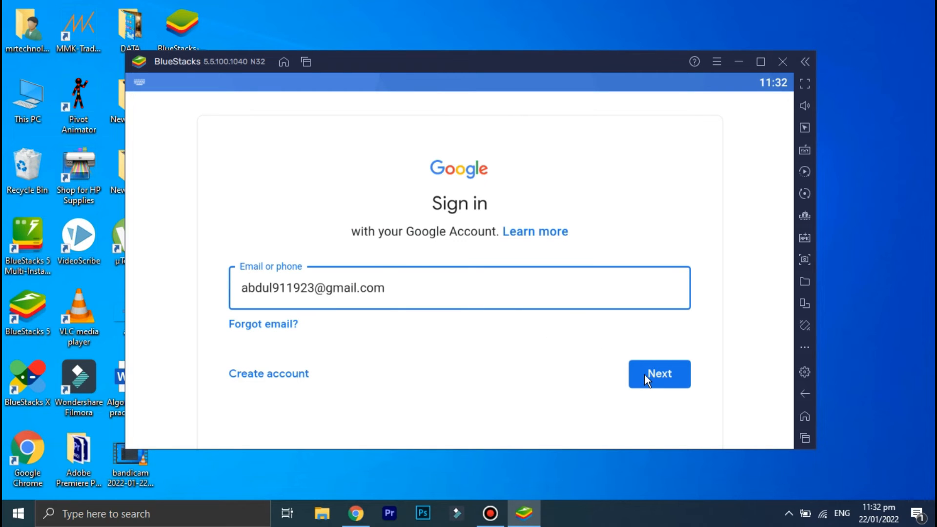
pyautogui.click(659, 373)
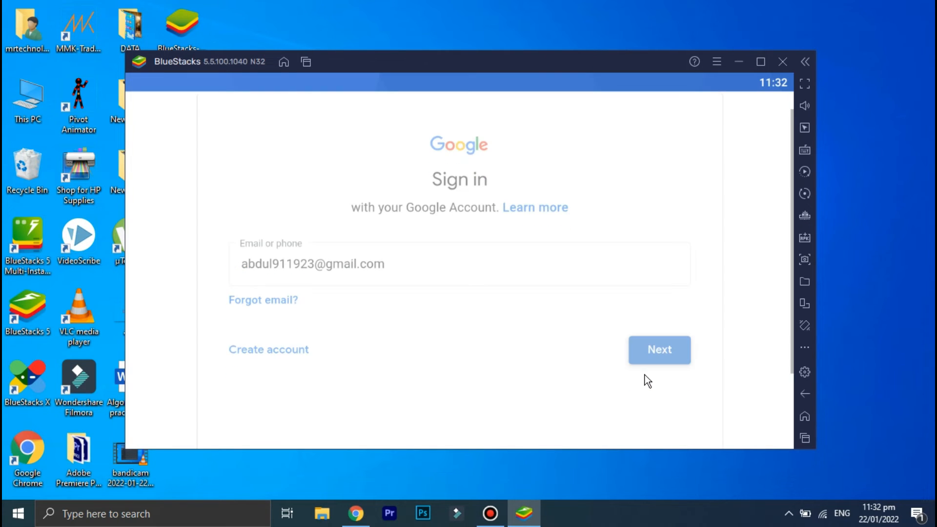
pyautogui.click(659, 349)
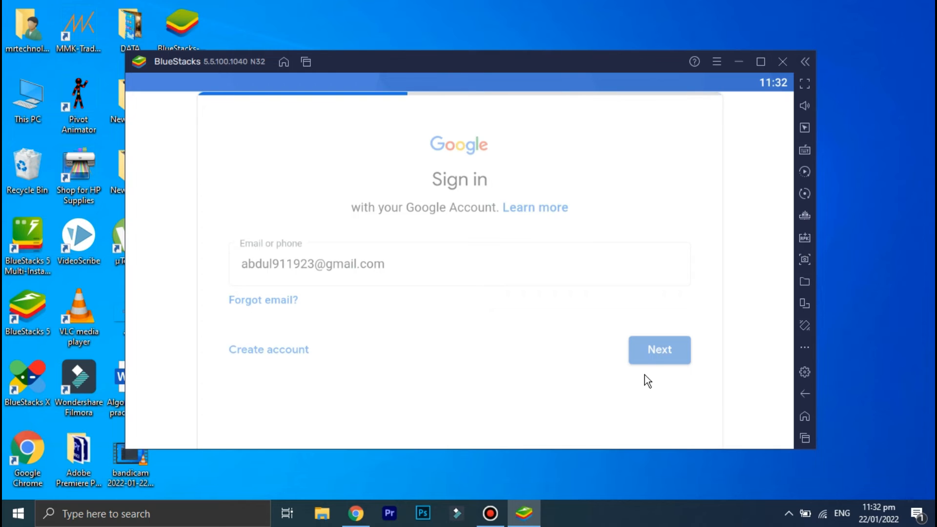
pyautogui.click(659, 349)
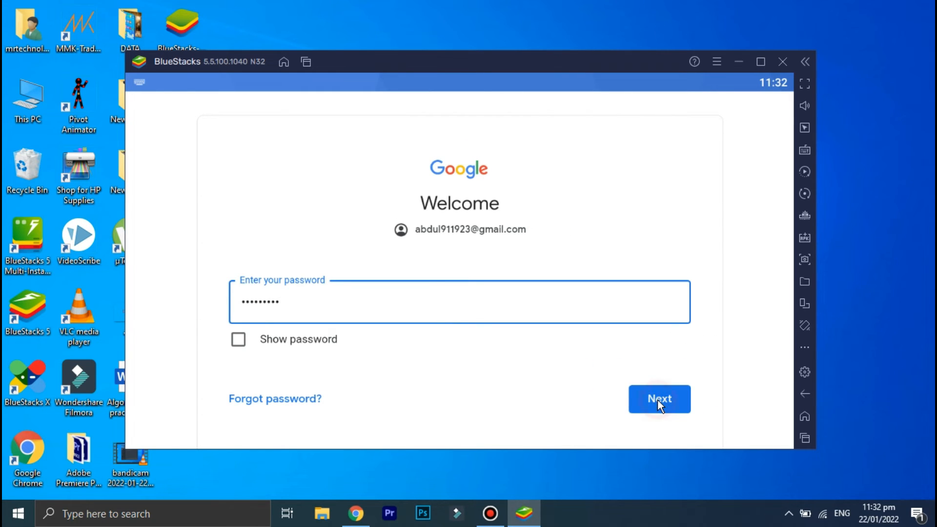
# Submit the account password and accept the Google terms of service
pyautogui.click(659, 399)
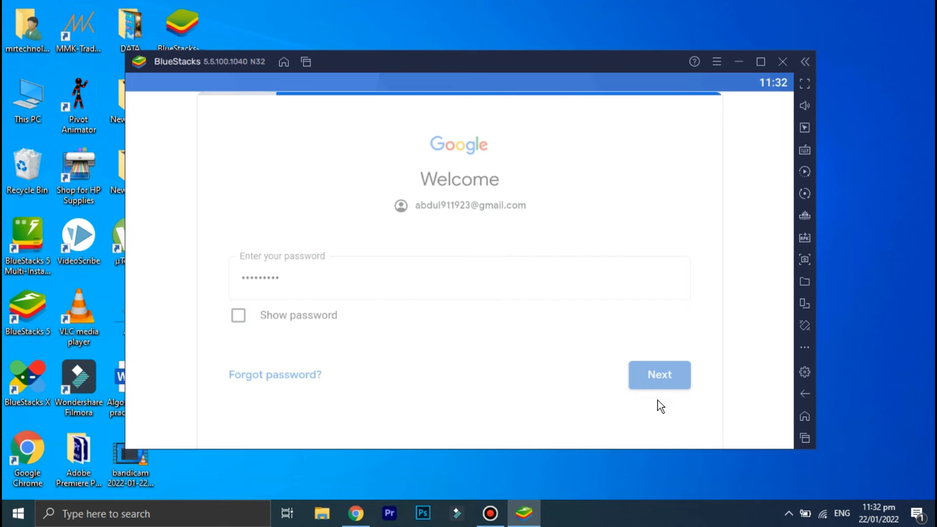
pyautogui.click(659, 375)
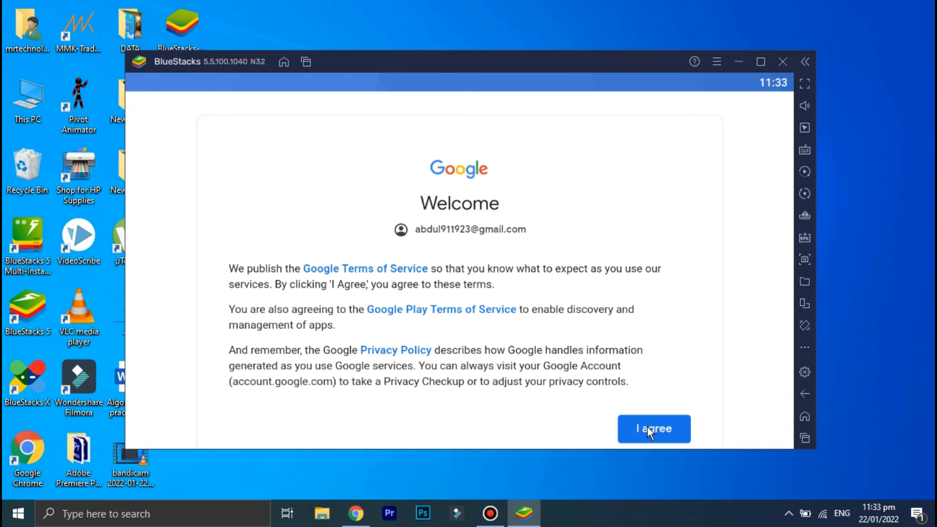
pyautogui.click(654, 429)
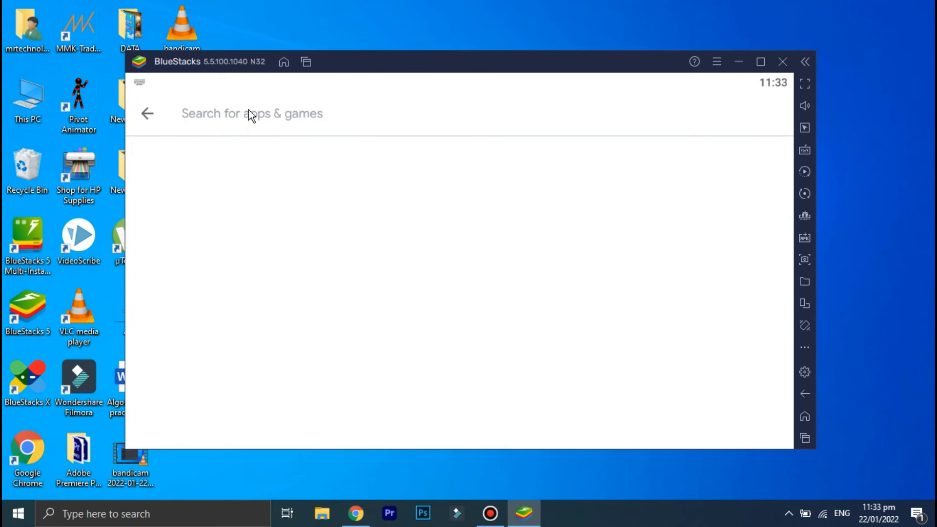
# Search the Play Store for 'kinem', pick KineMaster - Video Editor and start installing it
pyautogui.write('kinem')
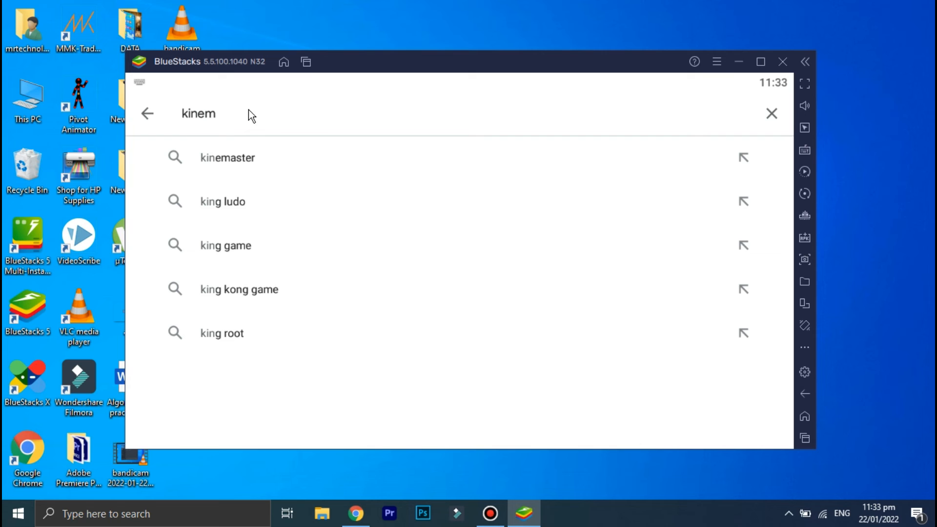
pyautogui.click(228, 157)
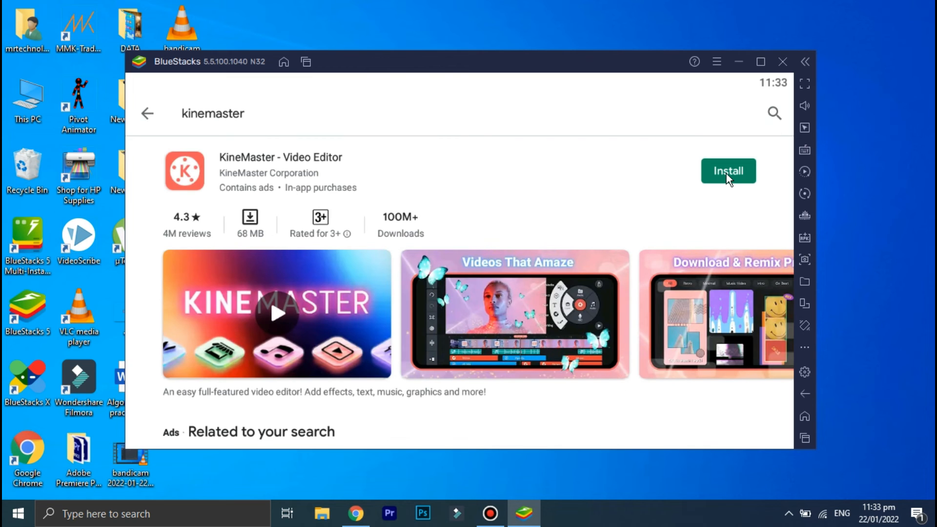
pyautogui.click(729, 171)
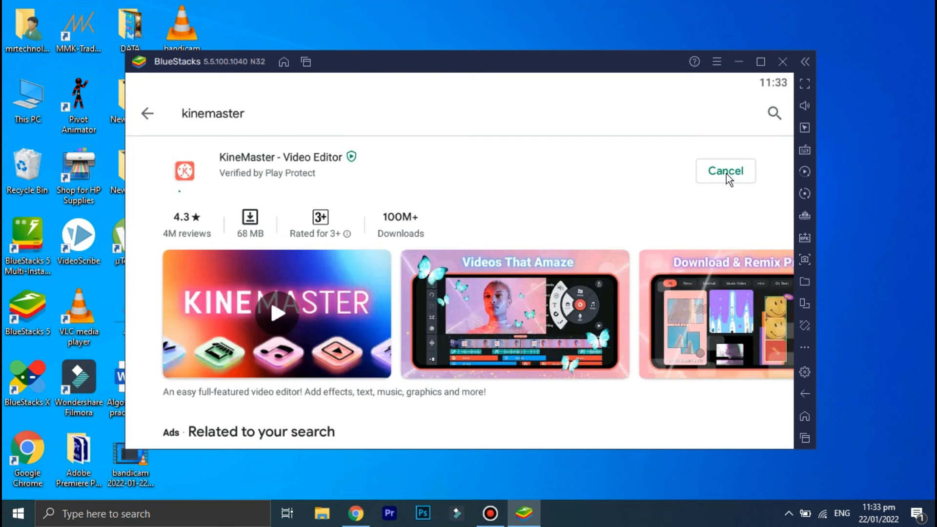